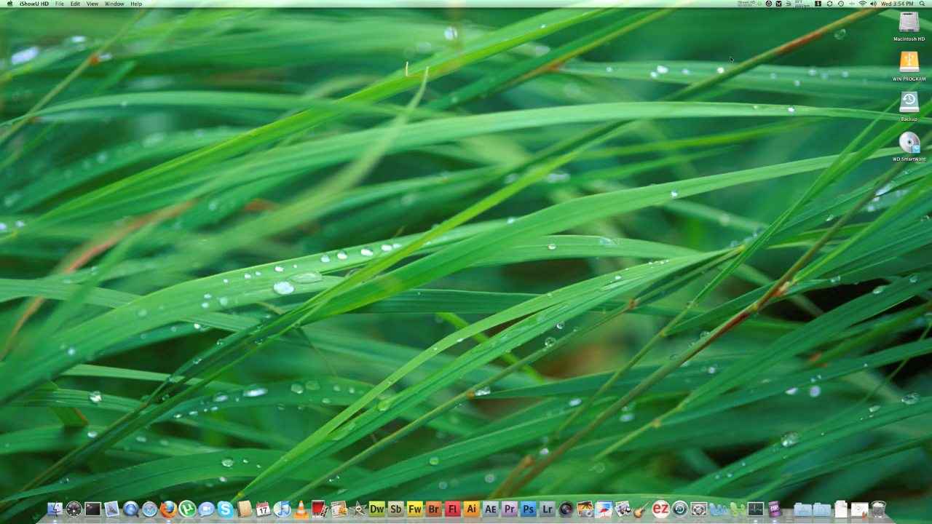
pyautogui.moveTo(654, 96)
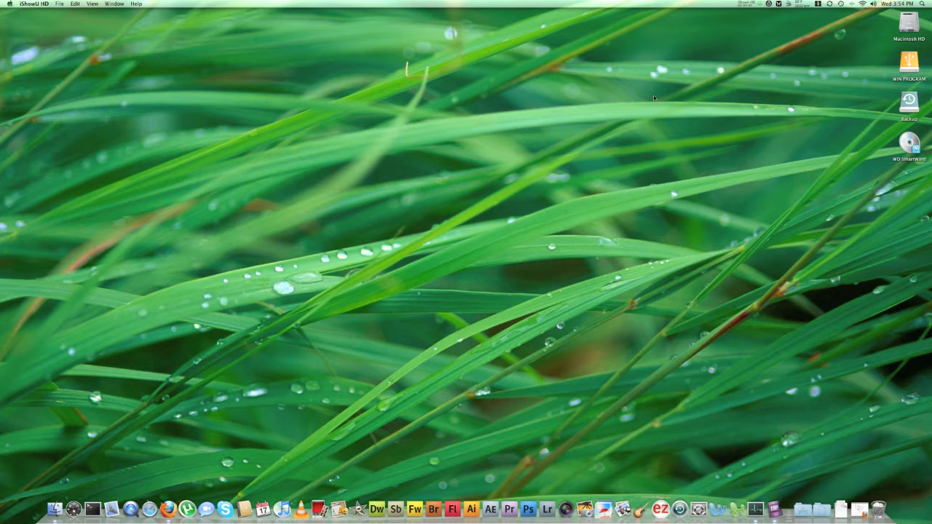
pyautogui.moveTo(580, 201)
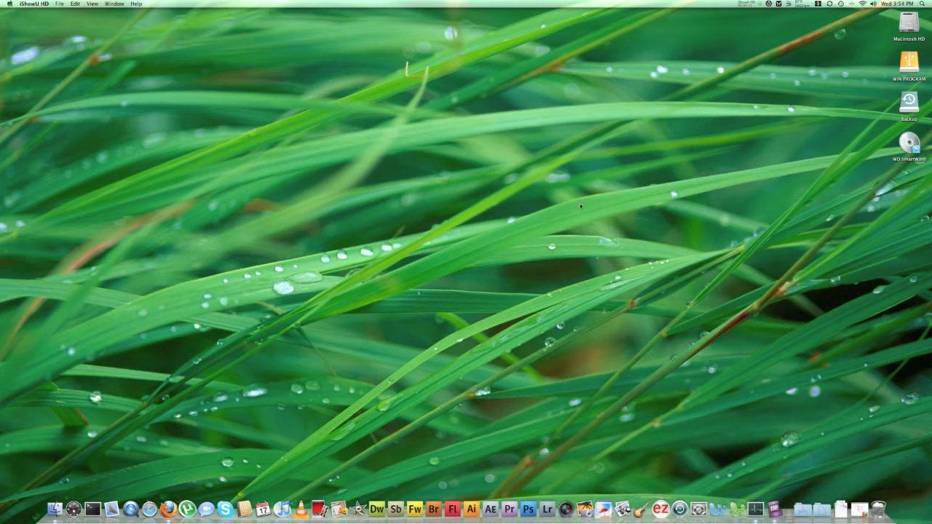
pyautogui.moveTo(591, 379)
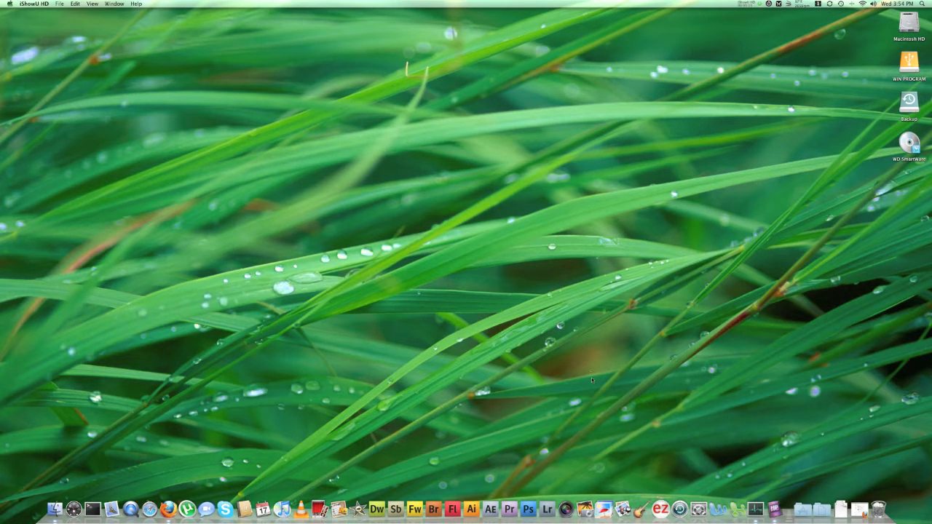
pyautogui.moveTo(765, 469)
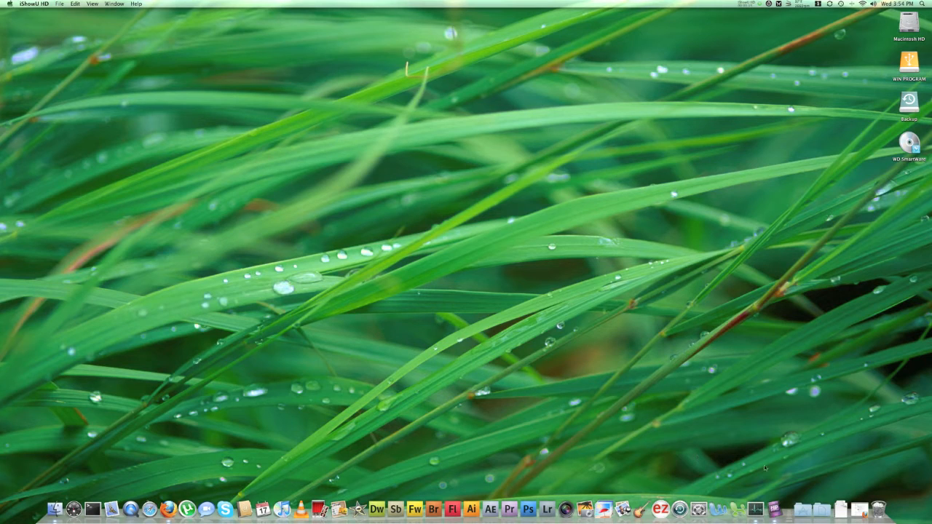
pyautogui.moveTo(844, 492)
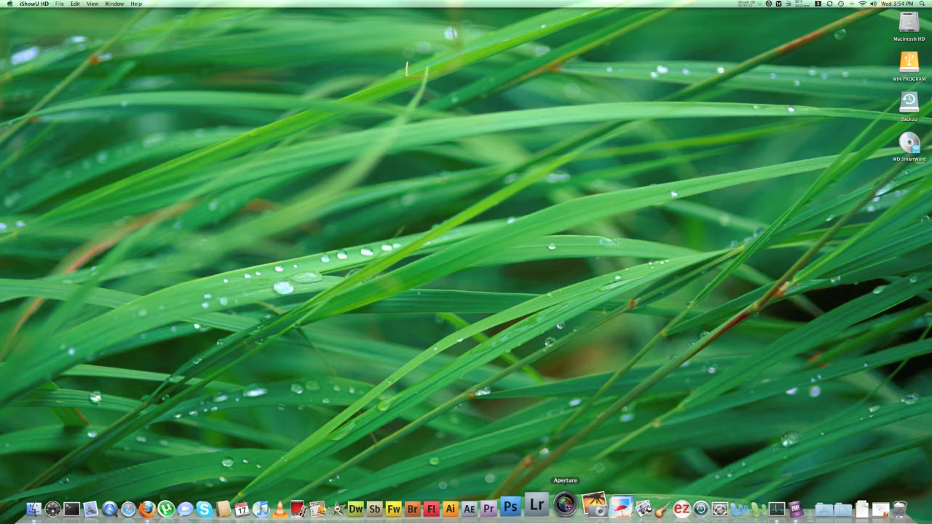
# - Launch Aperture 3 from the Dock to reach the photo library
pyautogui.click(565, 504)
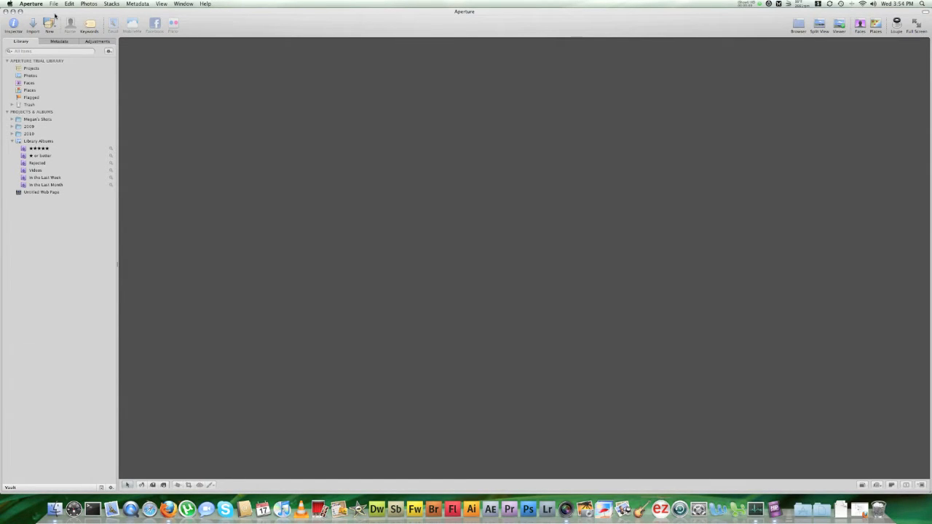
pyautogui.moveTo(32, 26)
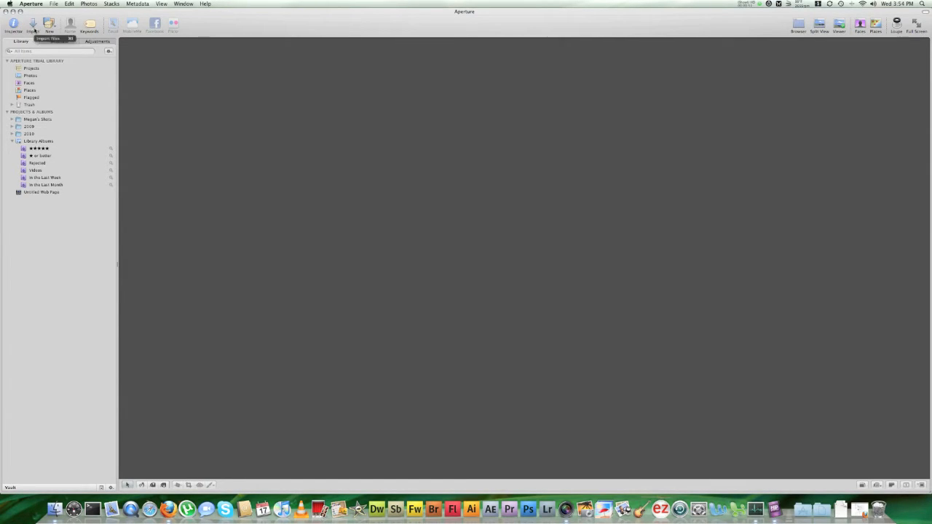
# - Bring up the import pane listing a folder's photo files and metadata presets
pyautogui.click(33, 26)
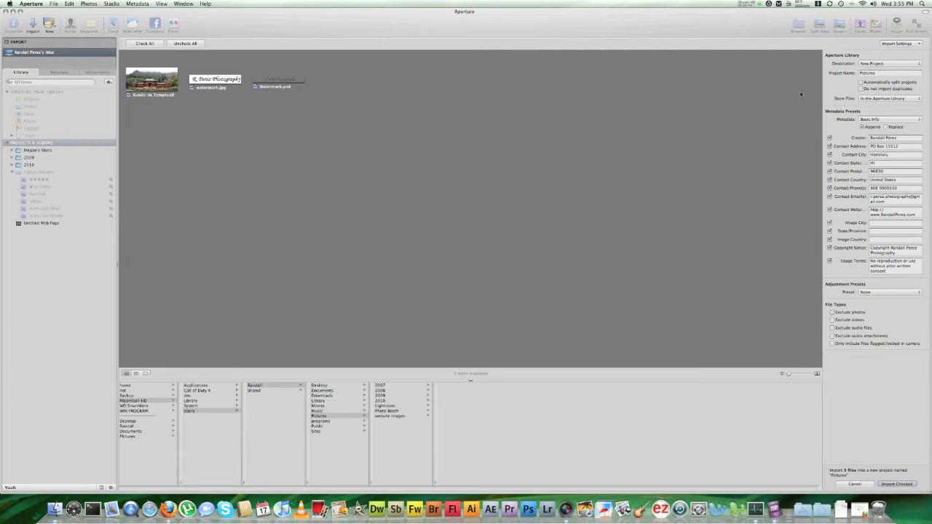
pyautogui.moveTo(792, 105)
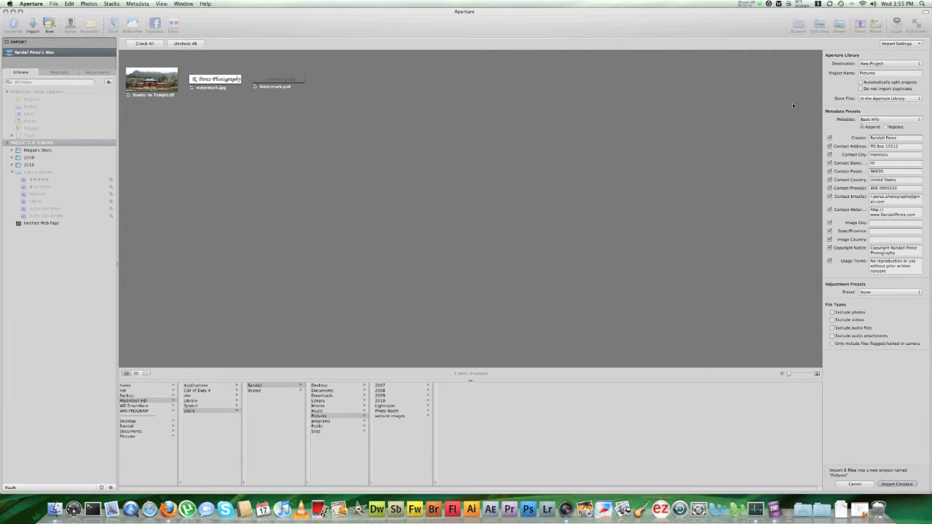
pyautogui.moveTo(747, 119)
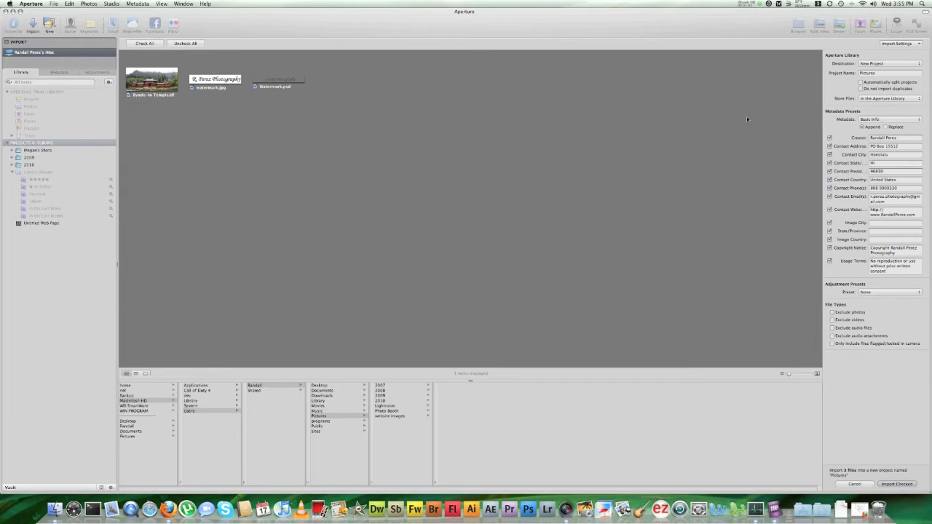
pyautogui.moveTo(740, 125)
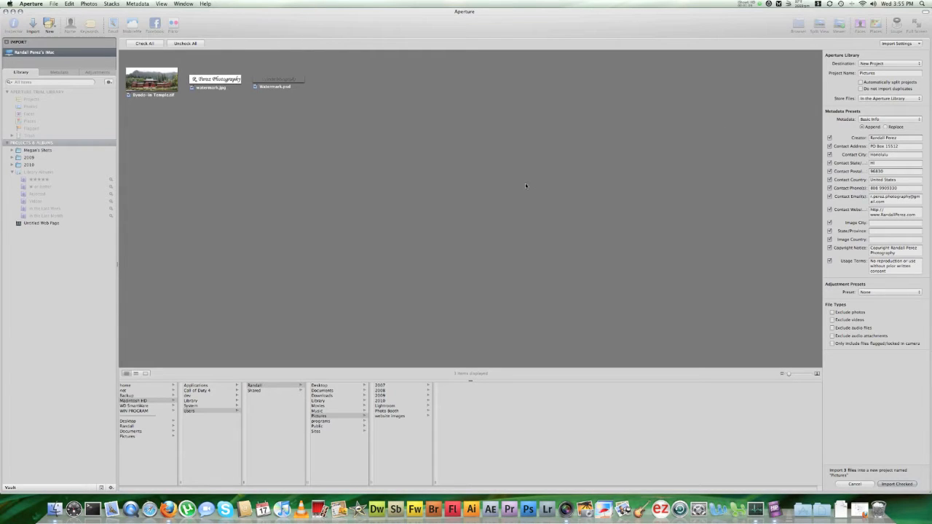
pyautogui.moveTo(523, 188)
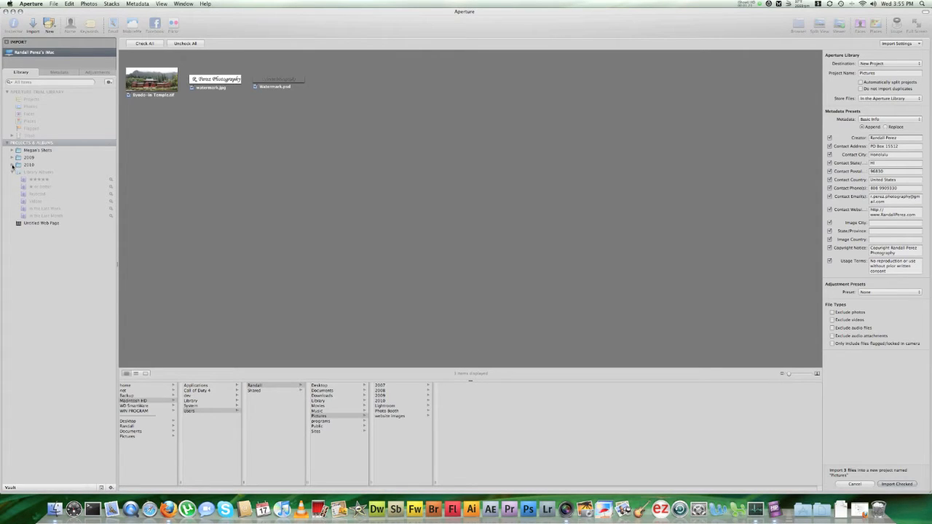
# - Expand the 2009 and 2010 year folders to reveal their category folders as import destinations
pyautogui.click(11, 163)
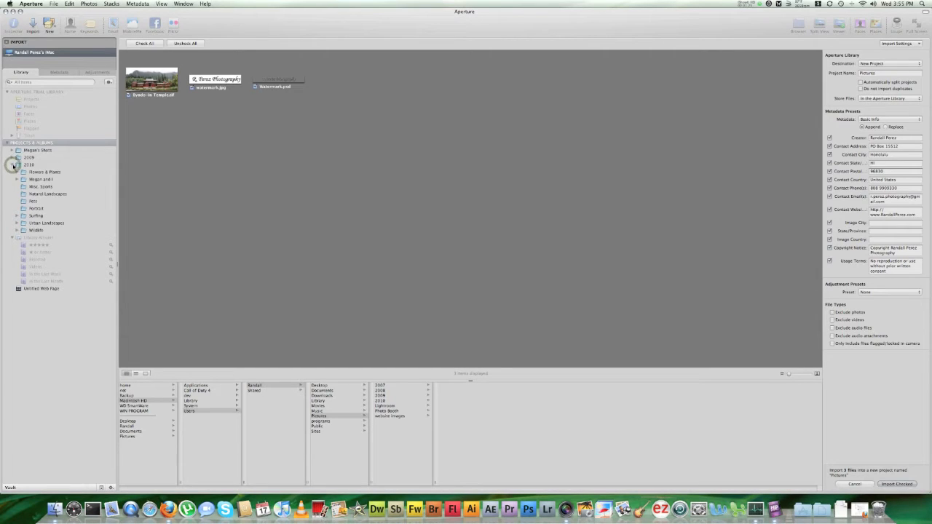
pyautogui.click(17, 163)
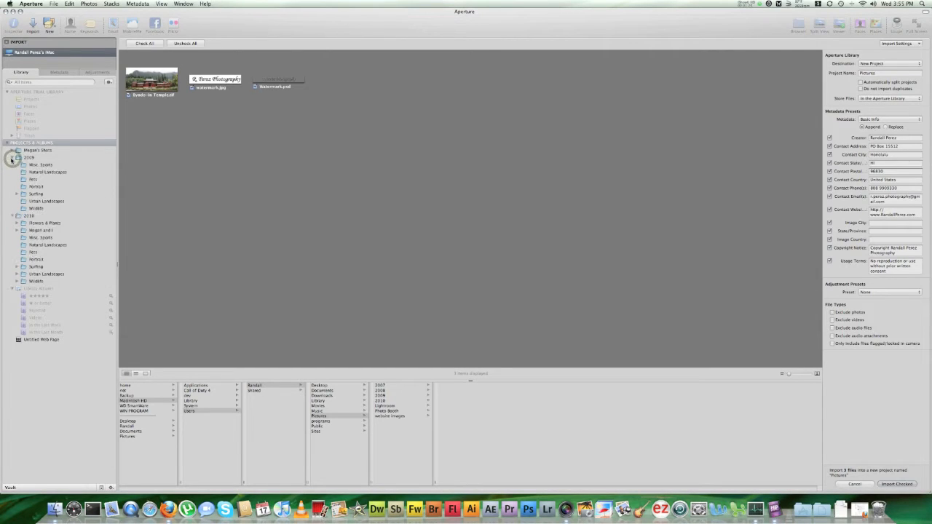
pyautogui.click(29, 158)
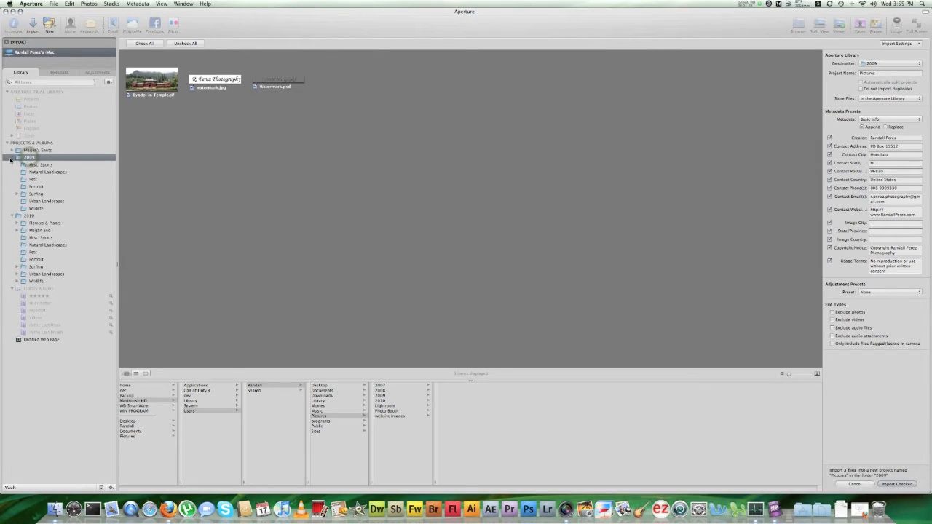
pyautogui.click(12, 158)
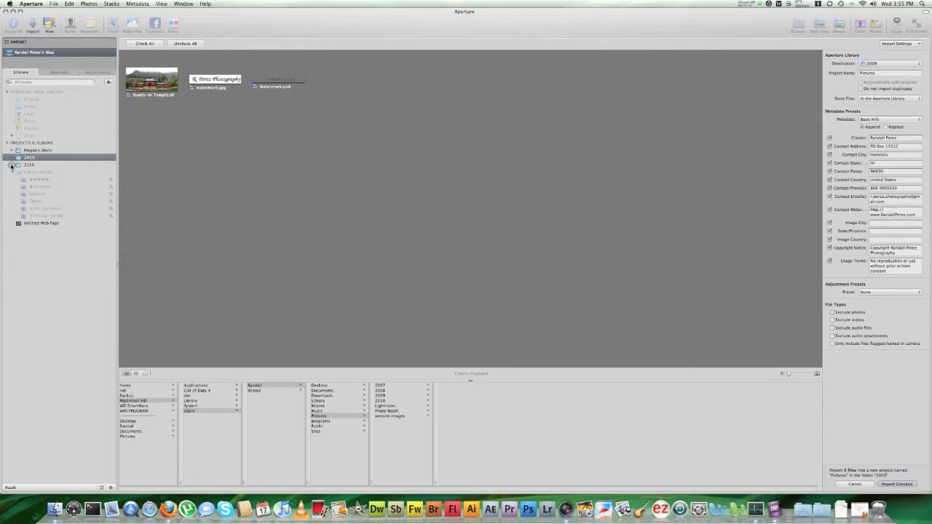
pyautogui.click(12, 163)
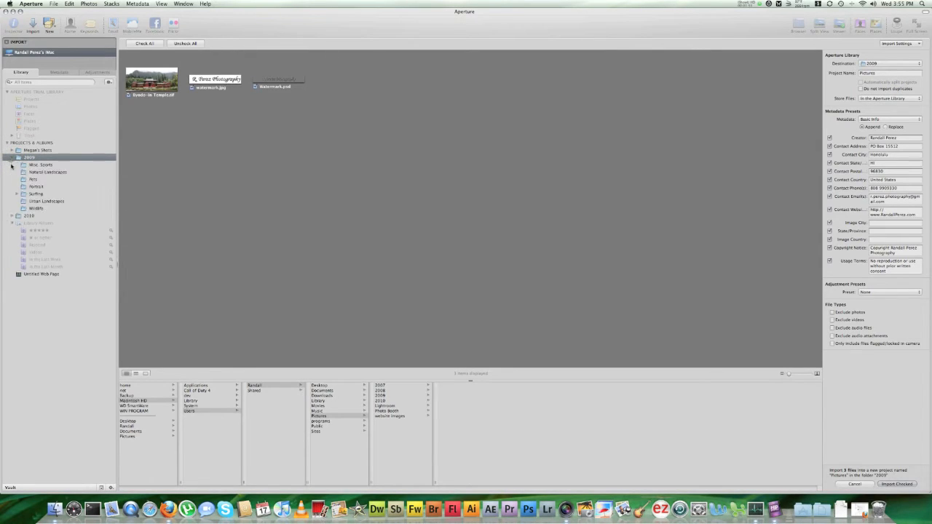
pyautogui.click(12, 216)
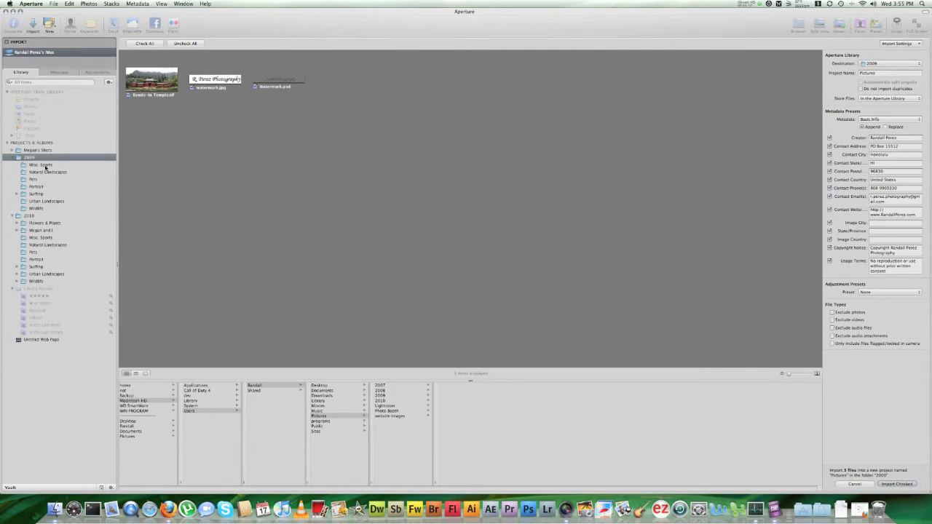
# - Choose a category folder as the import destination and return to the library
pyautogui.click(48, 172)
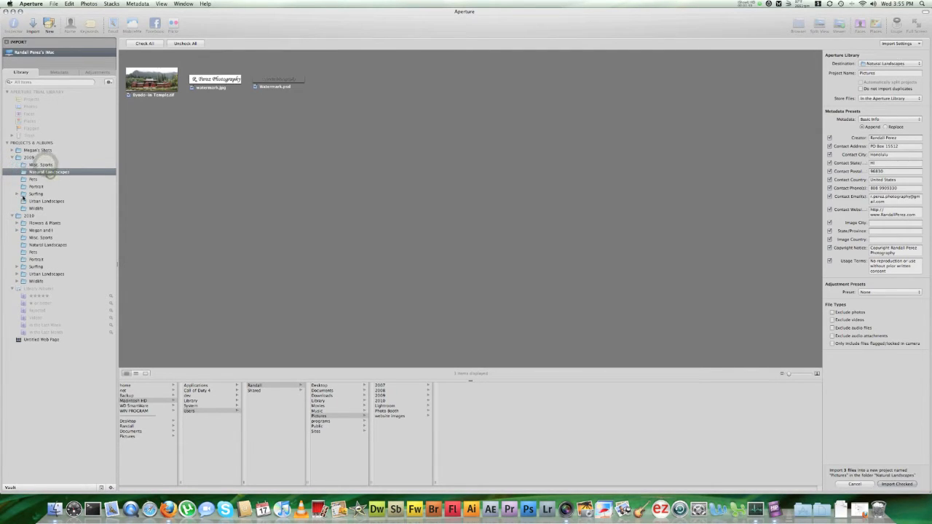
pyautogui.click(36, 194)
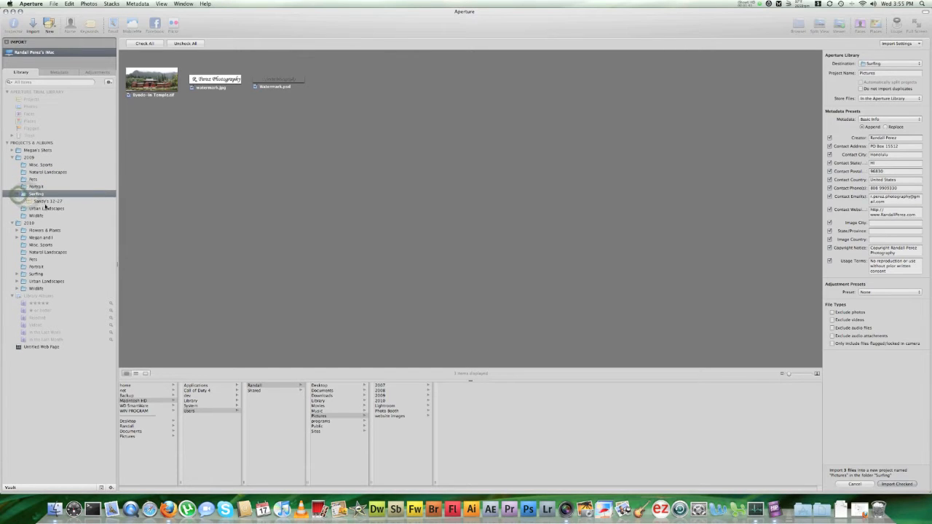
pyautogui.click(48, 201)
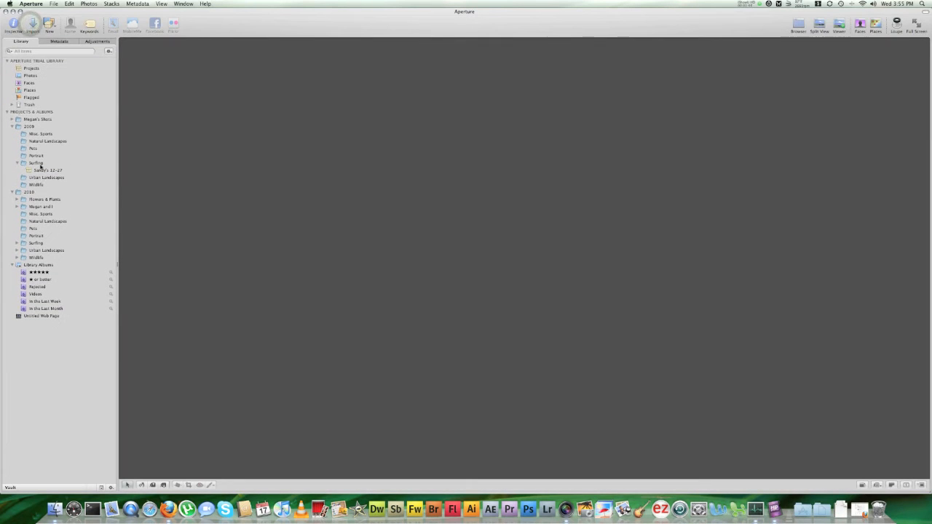
# - Collapse the Surfing folder's projects and re-expand the 2010 year folder
pyautogui.click(35, 163)
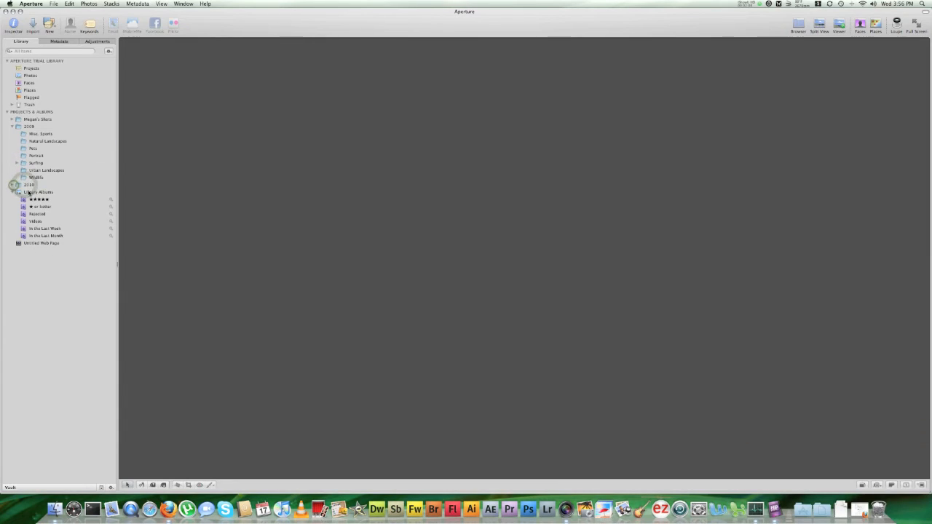
pyautogui.click(17, 185)
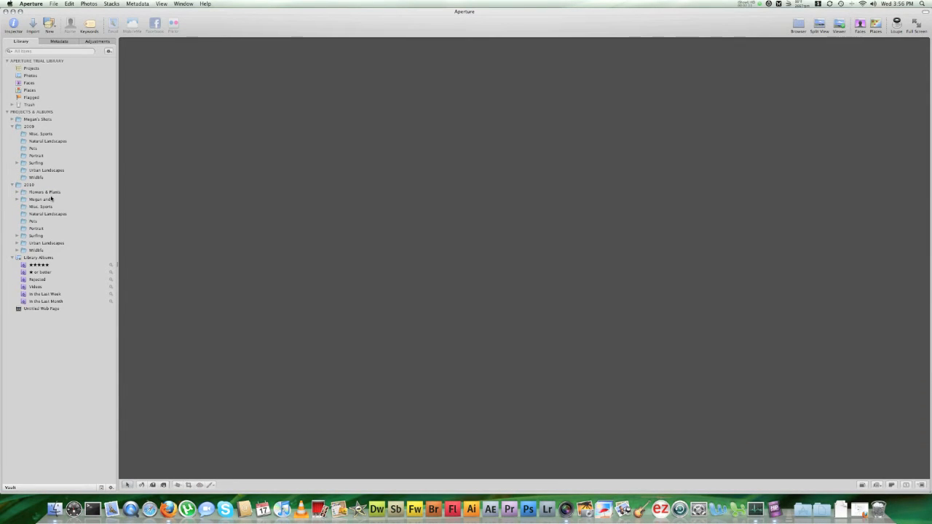
pyautogui.moveTo(51, 199)
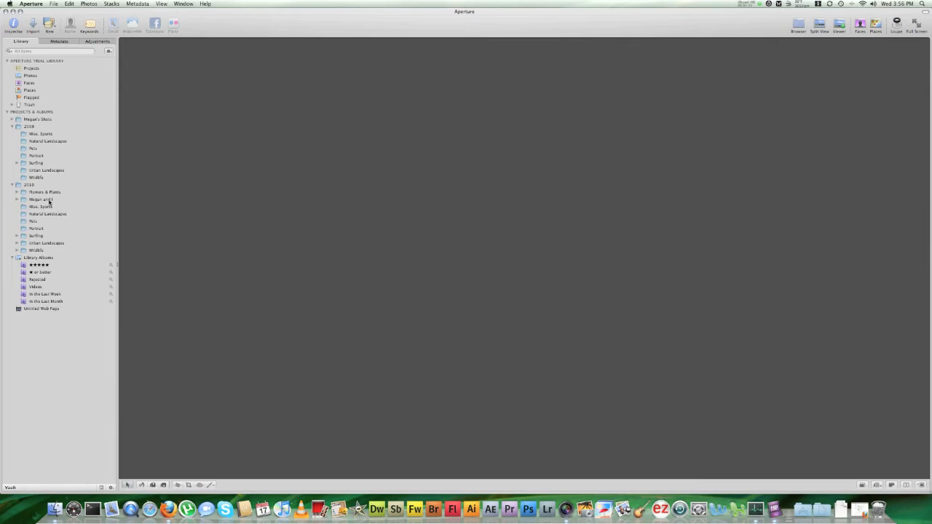
pyautogui.moveTo(54, 201)
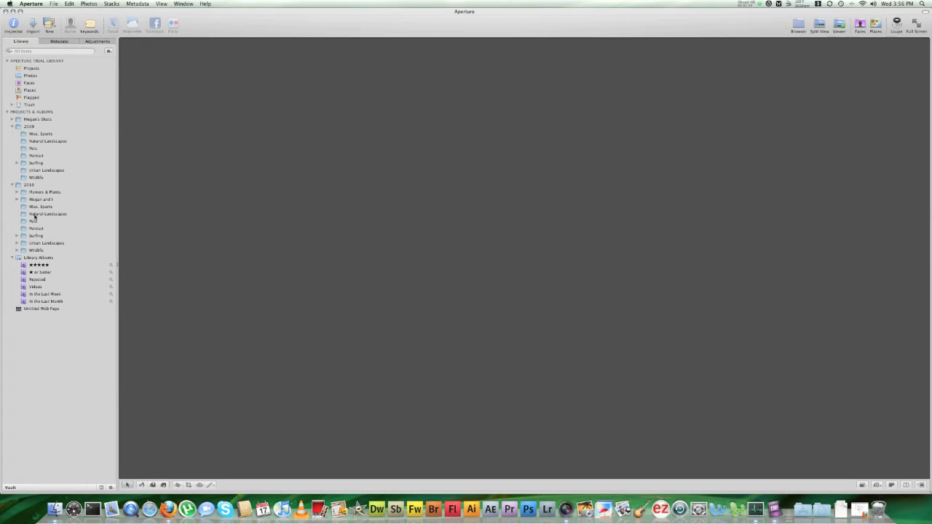
pyautogui.moveTo(36, 231)
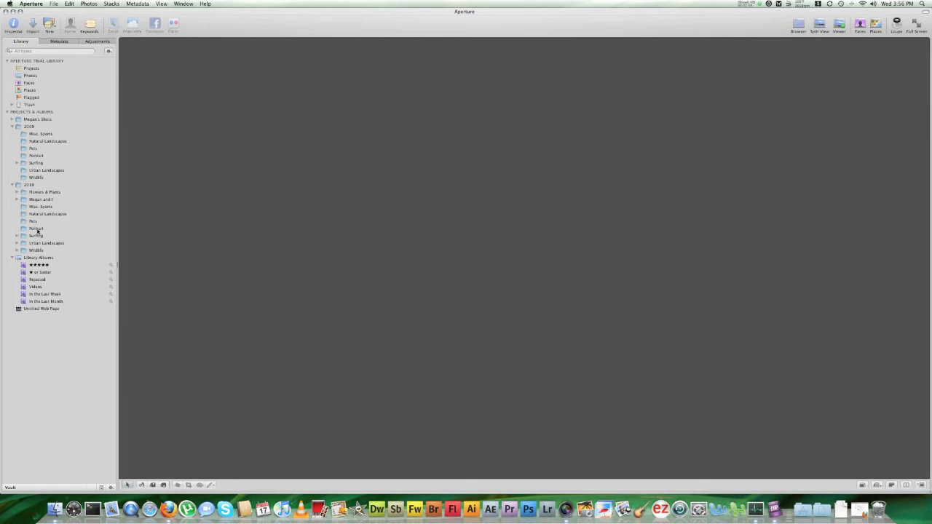
pyautogui.moveTo(51, 247)
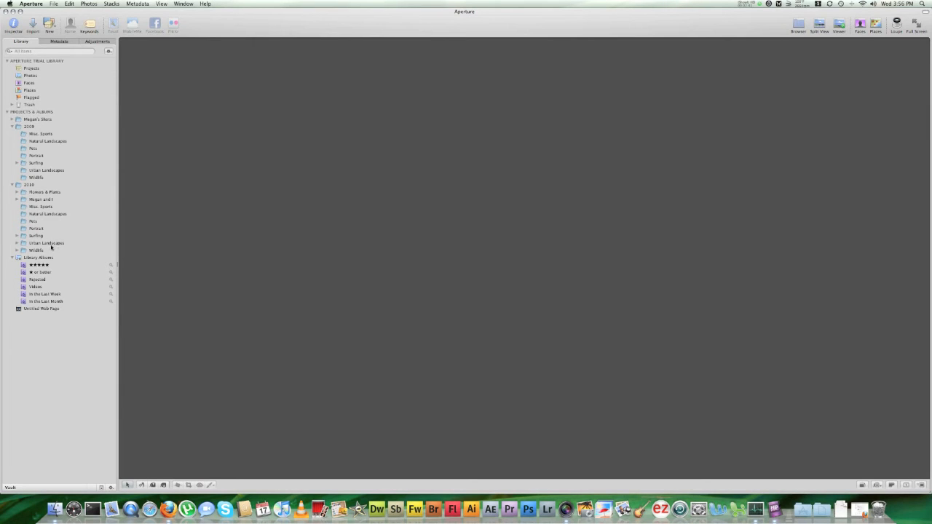
# - Select the Byodo-In Temple project under 2010 Urban Landscapes to show its temple photo
pyautogui.click(35, 251)
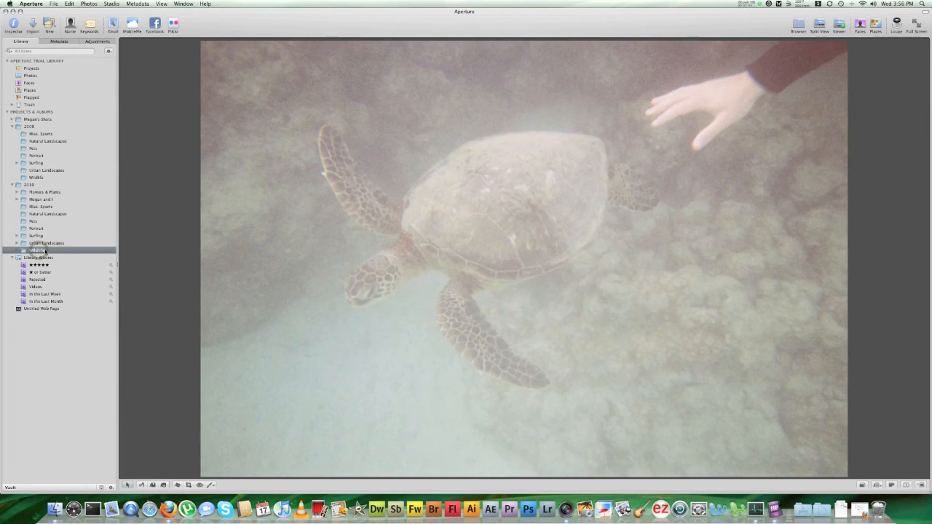
pyautogui.click(46, 242)
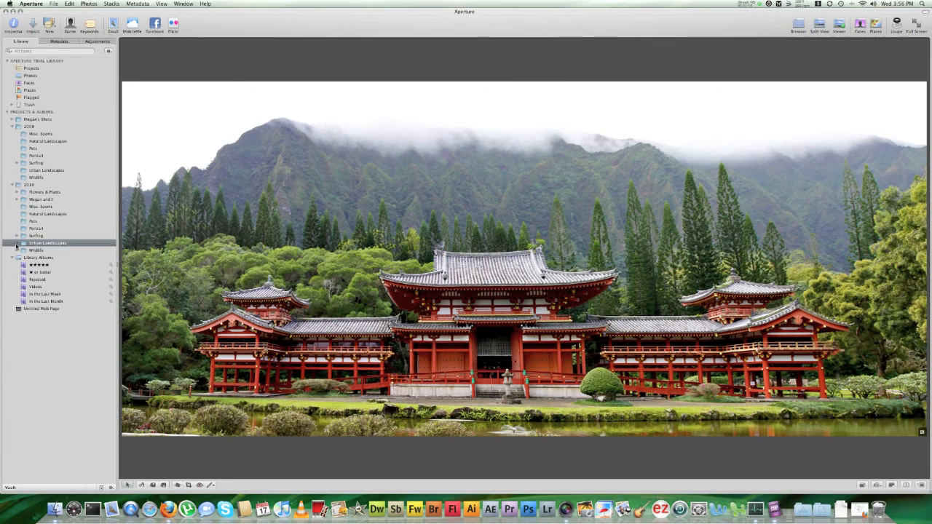
pyautogui.click(17, 242)
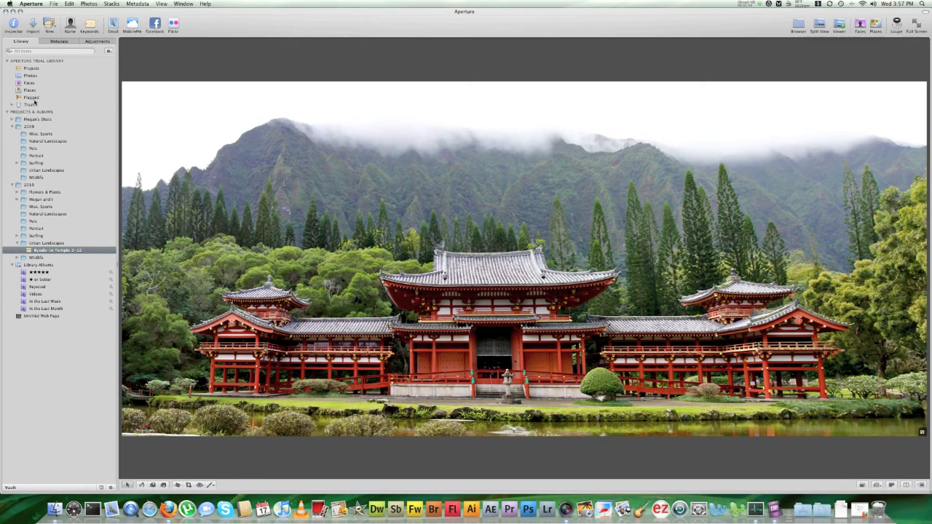
pyautogui.moveTo(31, 105)
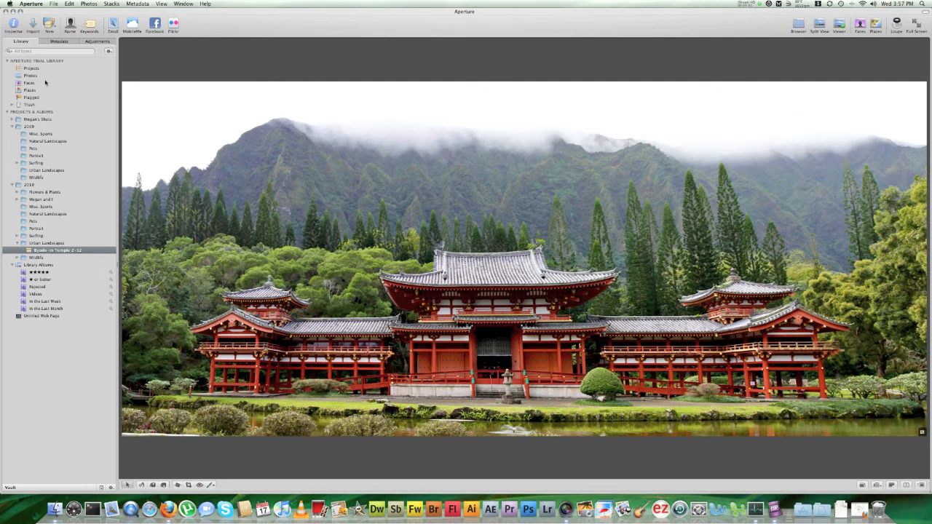
pyautogui.moveTo(45, 94)
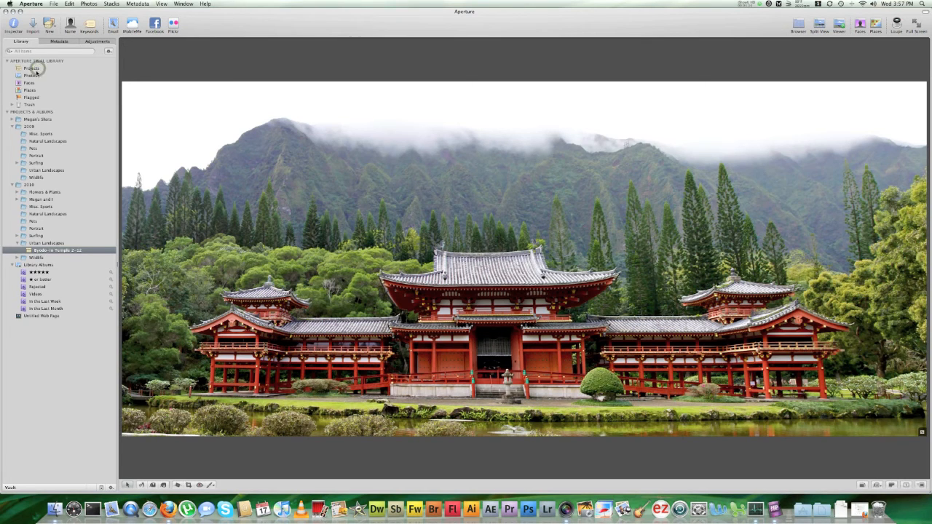
# - Show all shoot projects via Projects, then select the 2010 folder preview
pyautogui.click(32, 68)
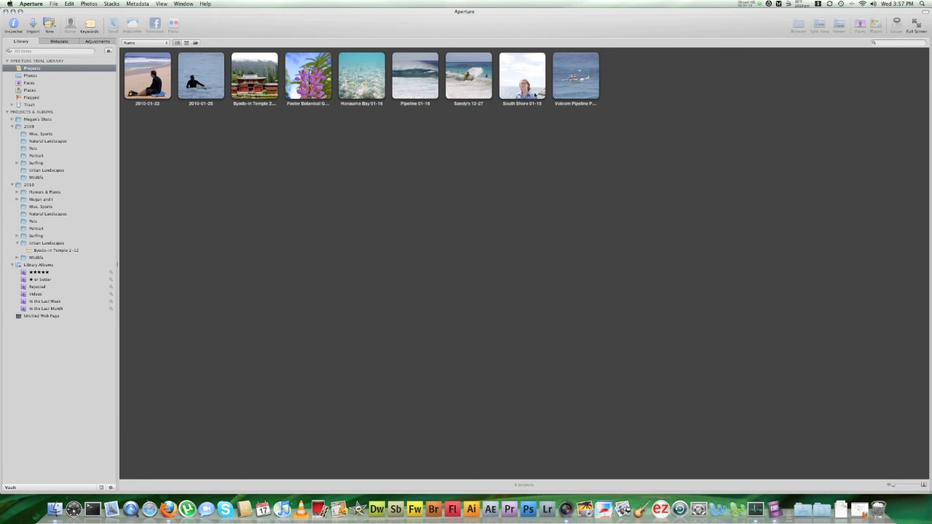
pyautogui.click(521, 76)
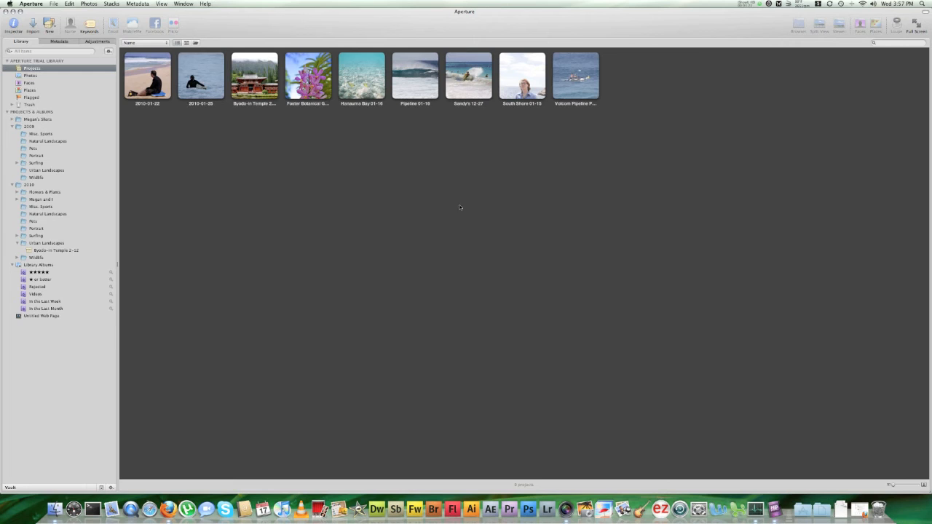
pyautogui.moveTo(195, 137)
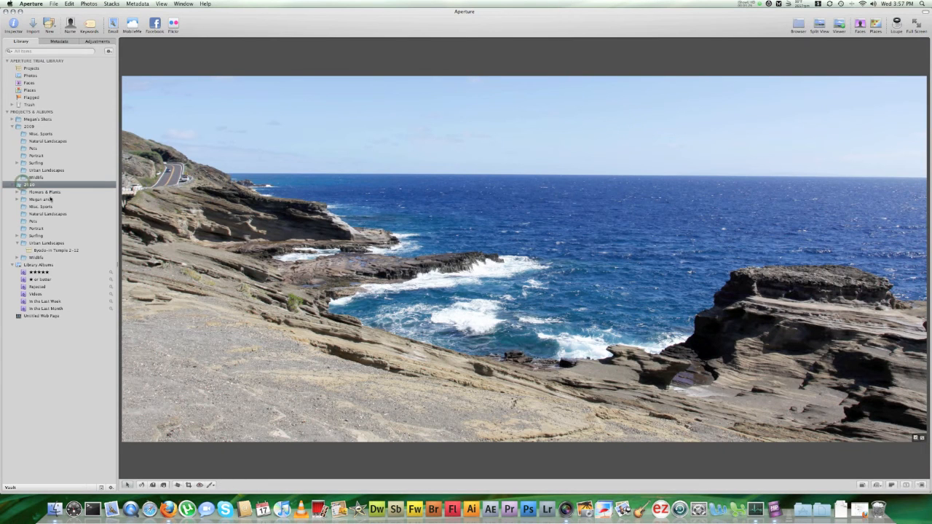
# - Browse 2010 Flowers & Plants, then reselect the Byodo-In Temple project
pyautogui.click(47, 192)
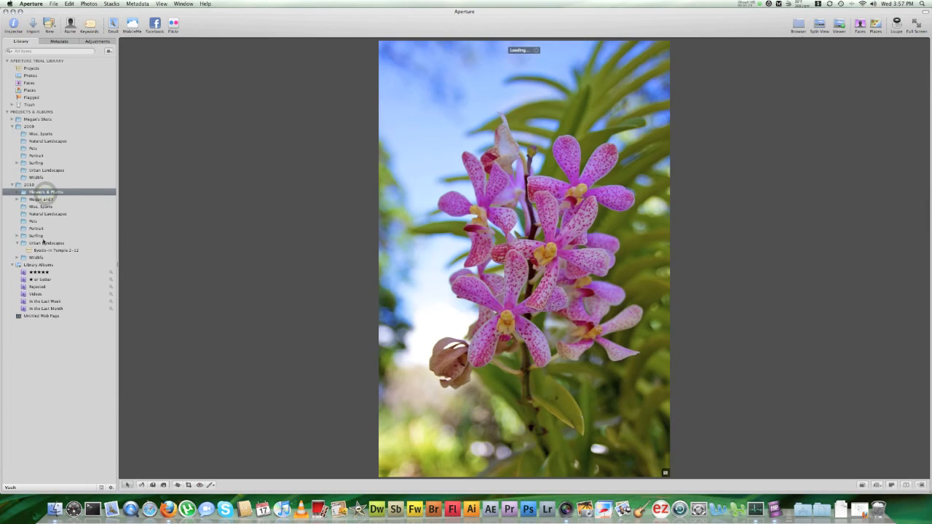
pyautogui.click(56, 251)
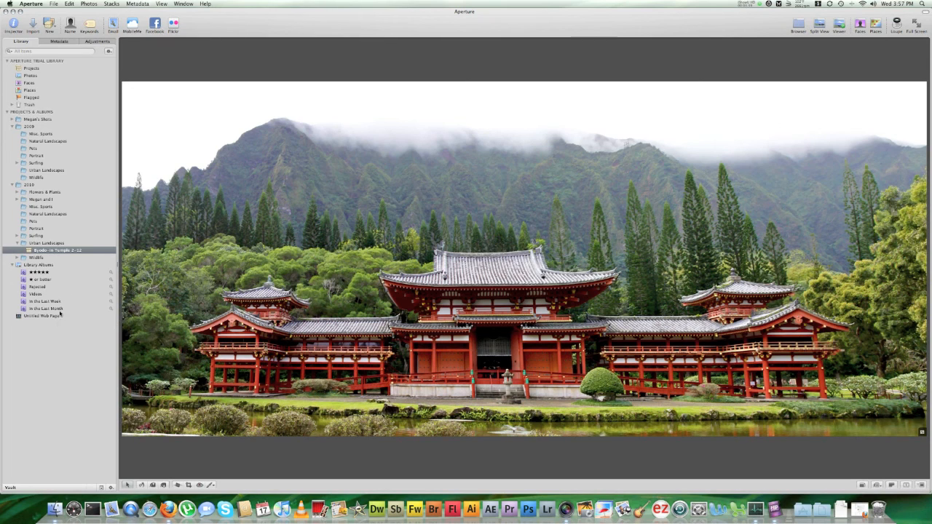
pyautogui.moveTo(59, 313)
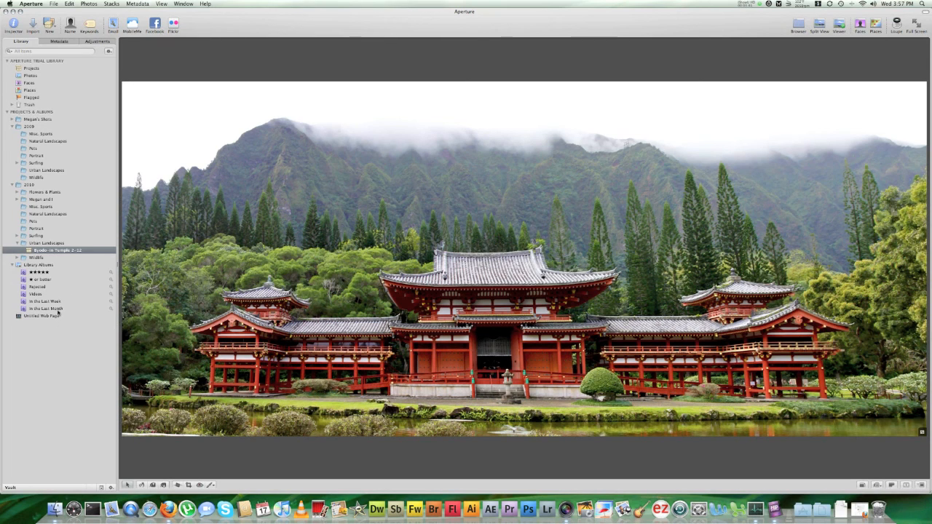